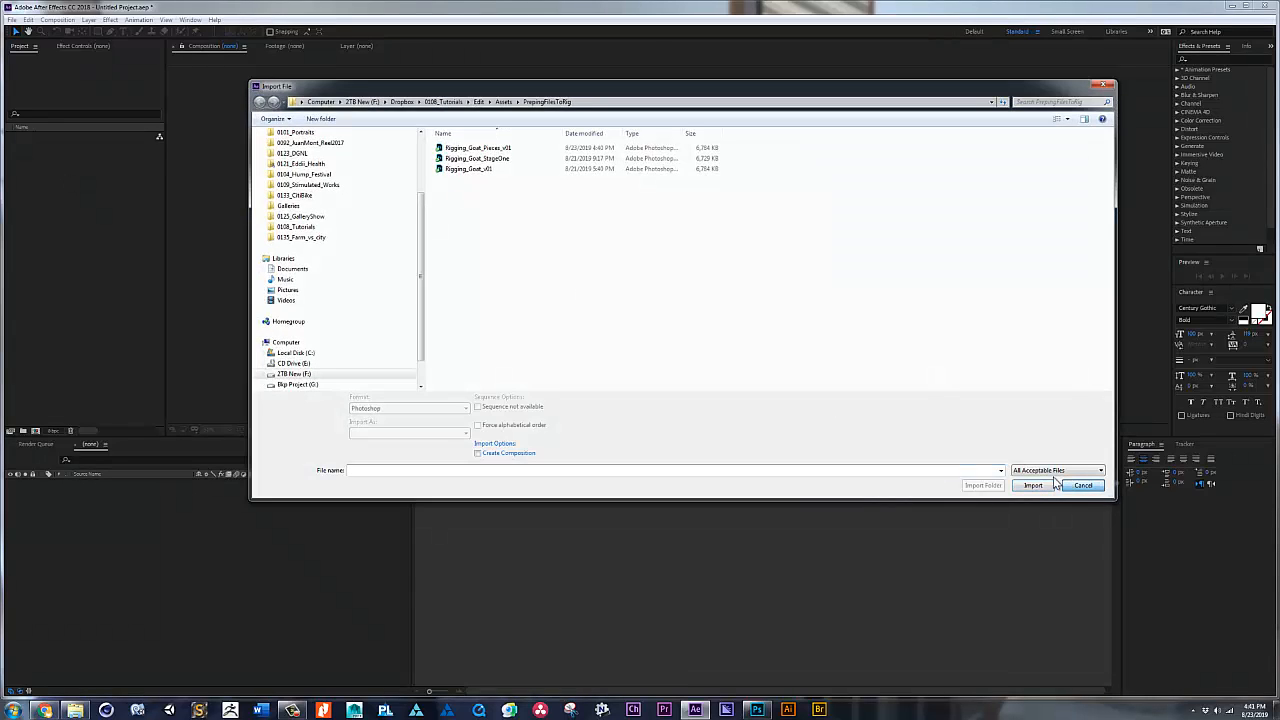
Import the Rigging_Goat_Pieces_v01 Photoshop file with the default import options.
{"action": "left_click", "coordinate": [1083, 485]}
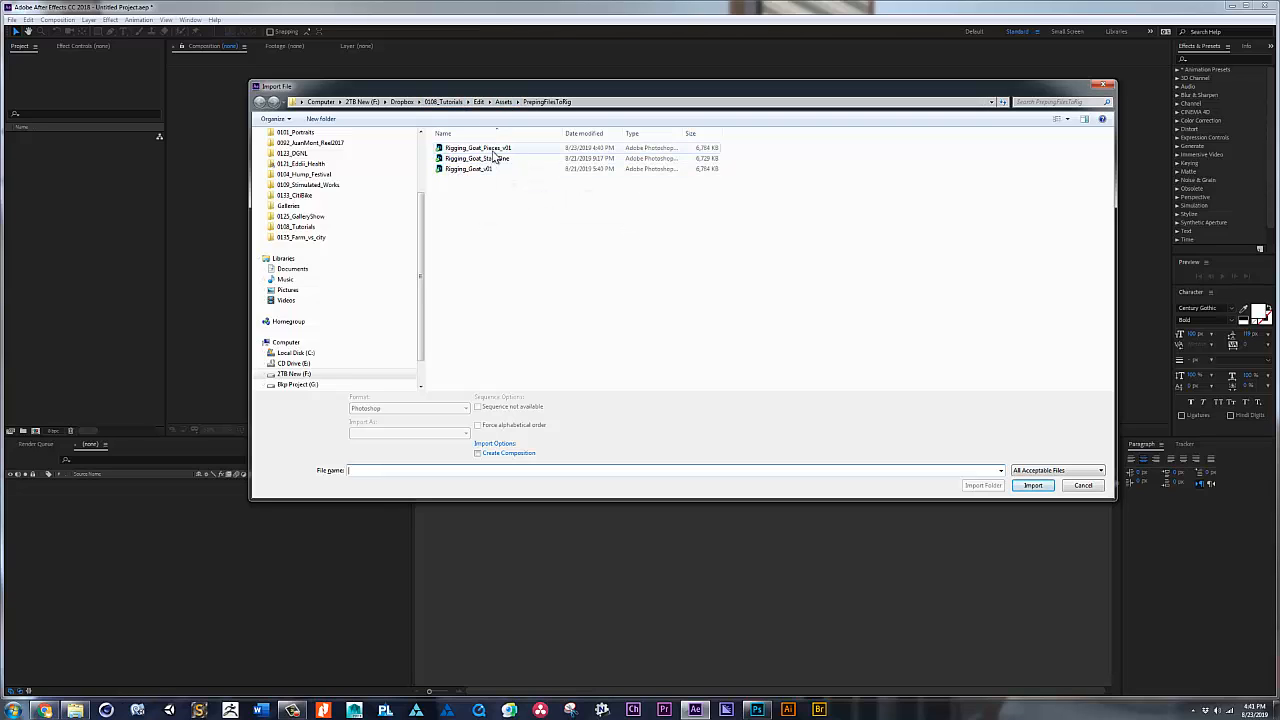
{"action": "left_click", "coordinate": [478, 148]}
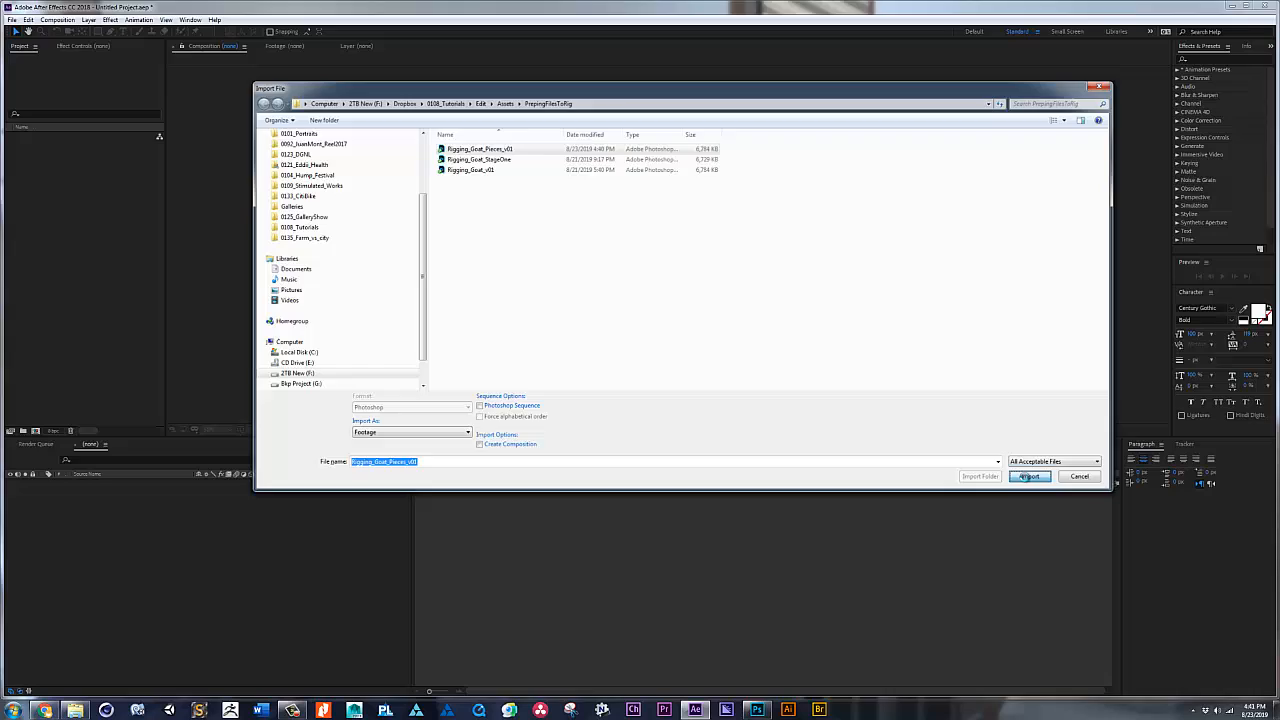
{"action": "left_click", "coordinate": [1029, 476]}
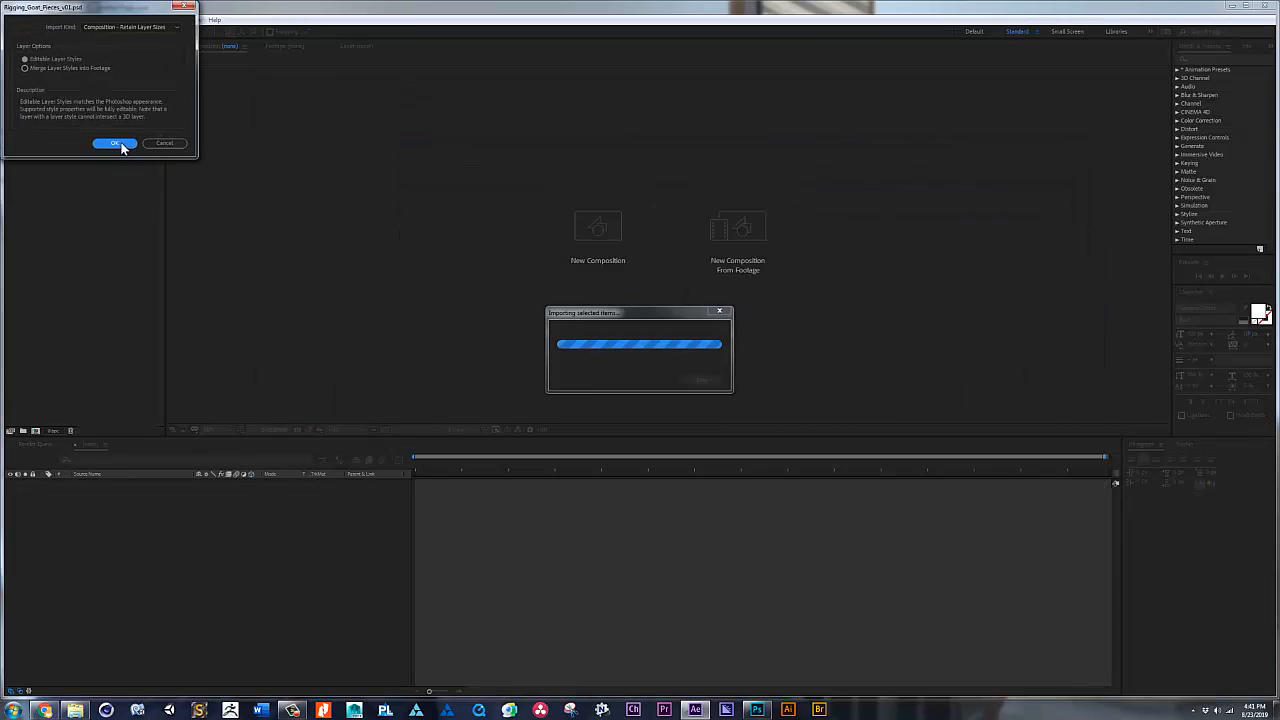
{"action": "left_click", "coordinate": [114, 143]}
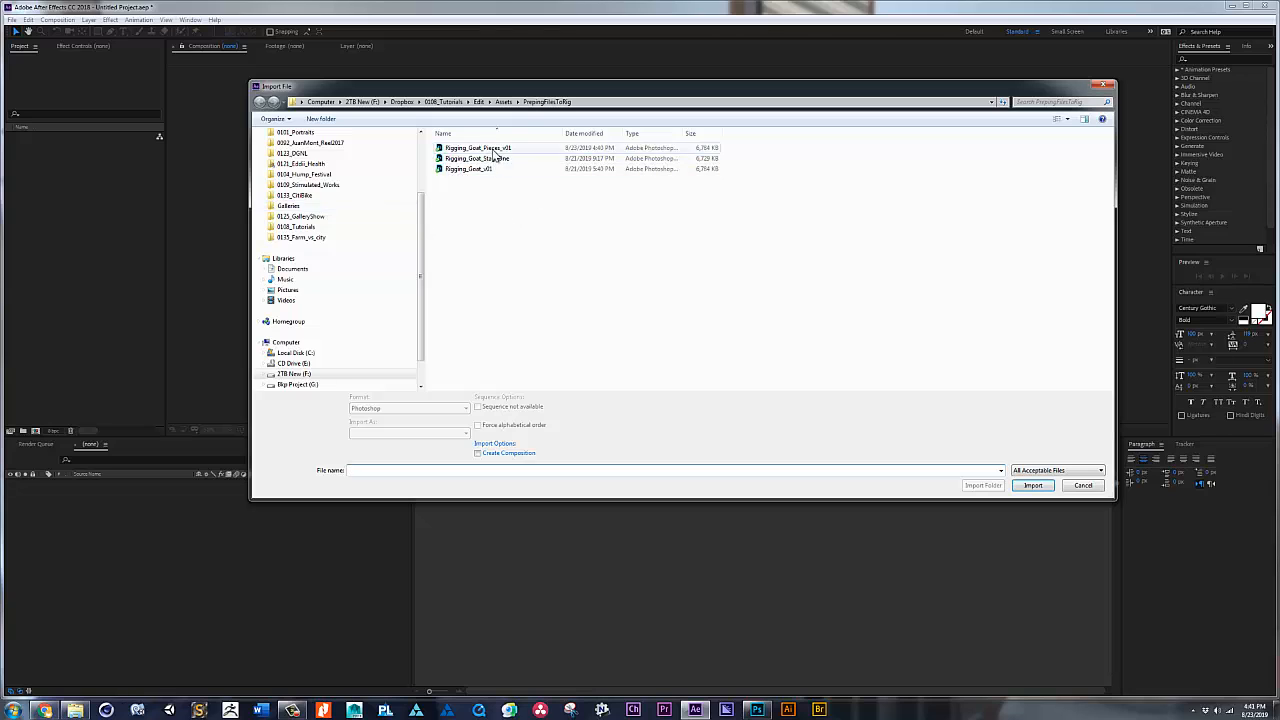
Re-import Rigging_Goat_Pieces_v01 as Composition - Retain Layer Sizes, keeping editable layer styles.
{"action": "left_click", "coordinate": [478, 147]}
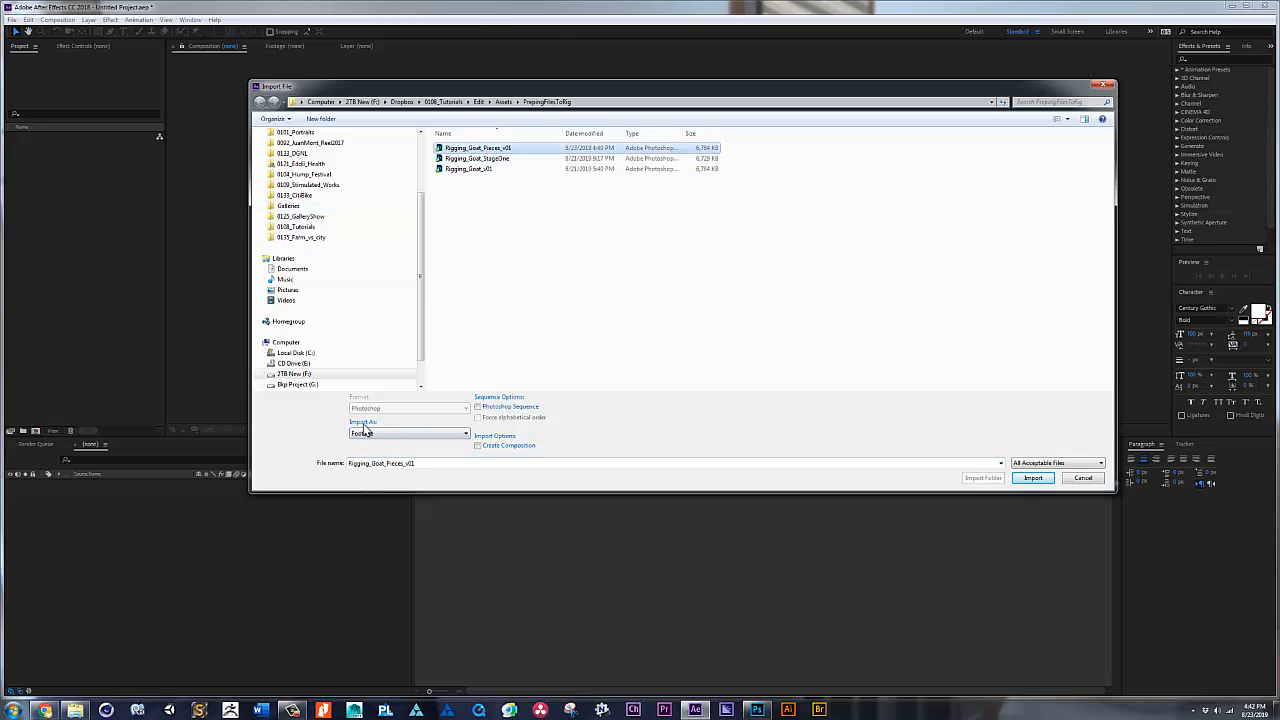
{"action": "left_click", "coordinate": [408, 433]}
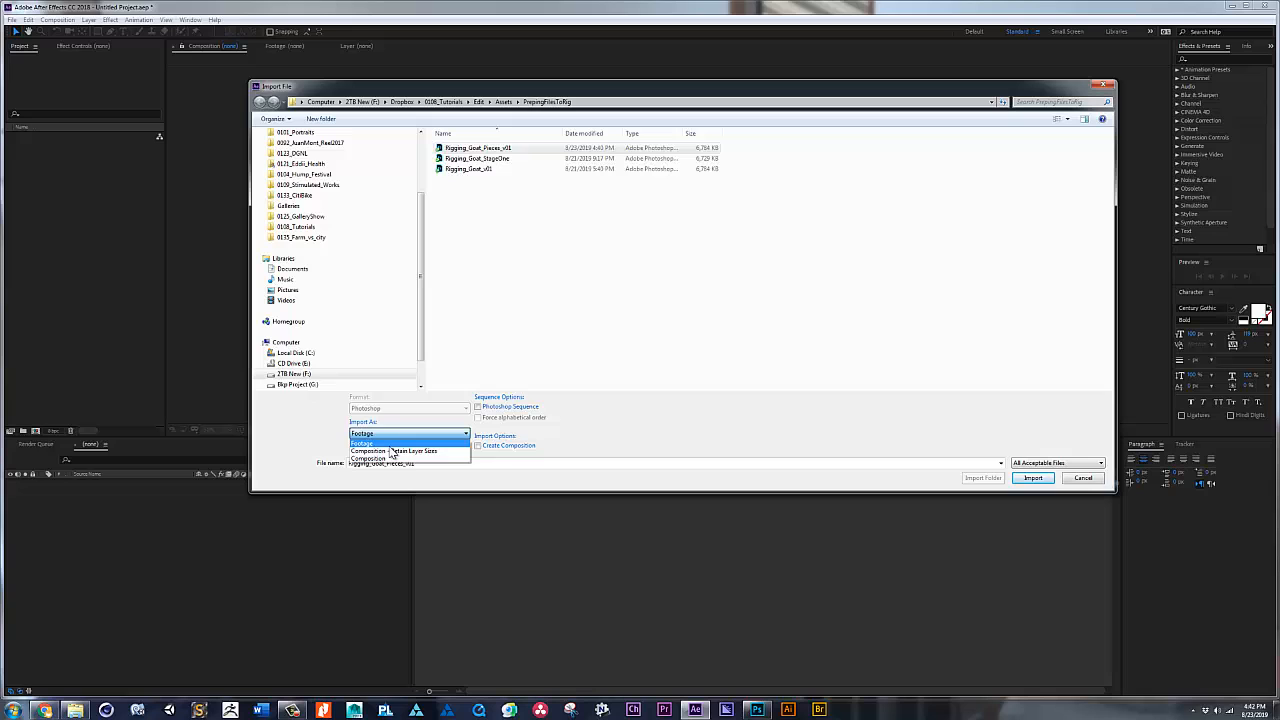
{"action": "mouse_move", "coordinate": [408, 451]}
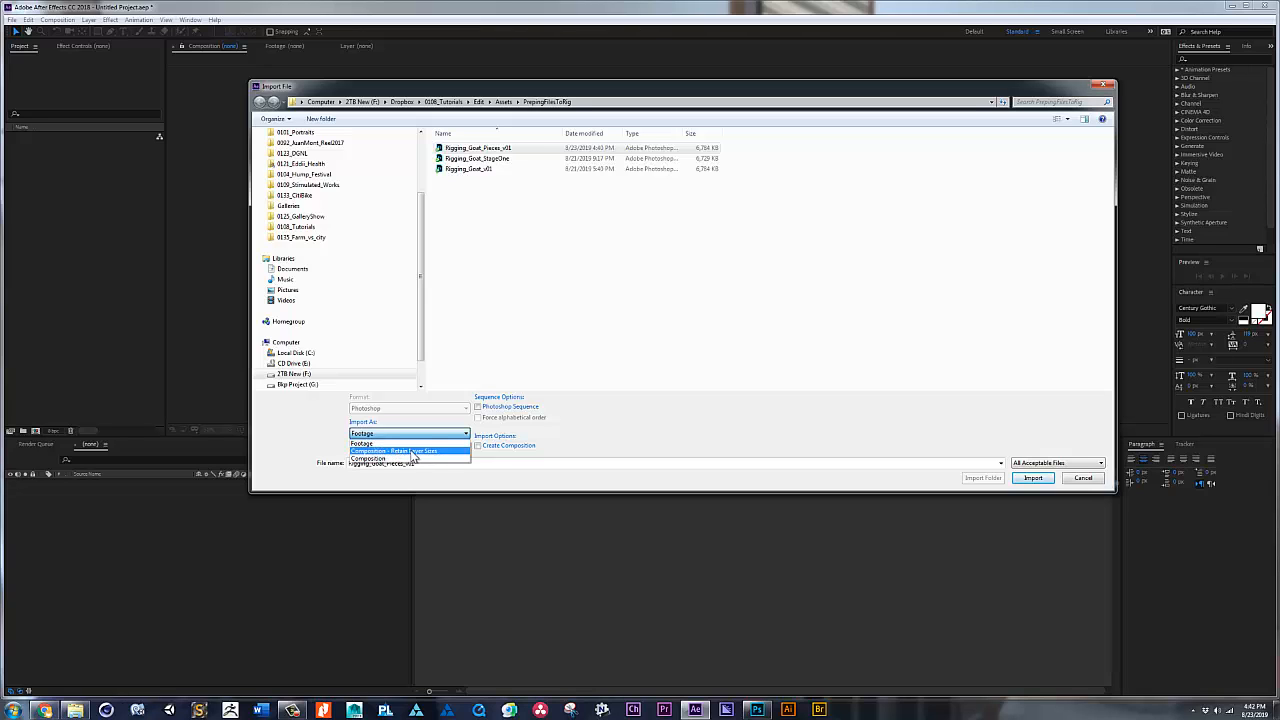
{"action": "left_click", "coordinate": [408, 450]}
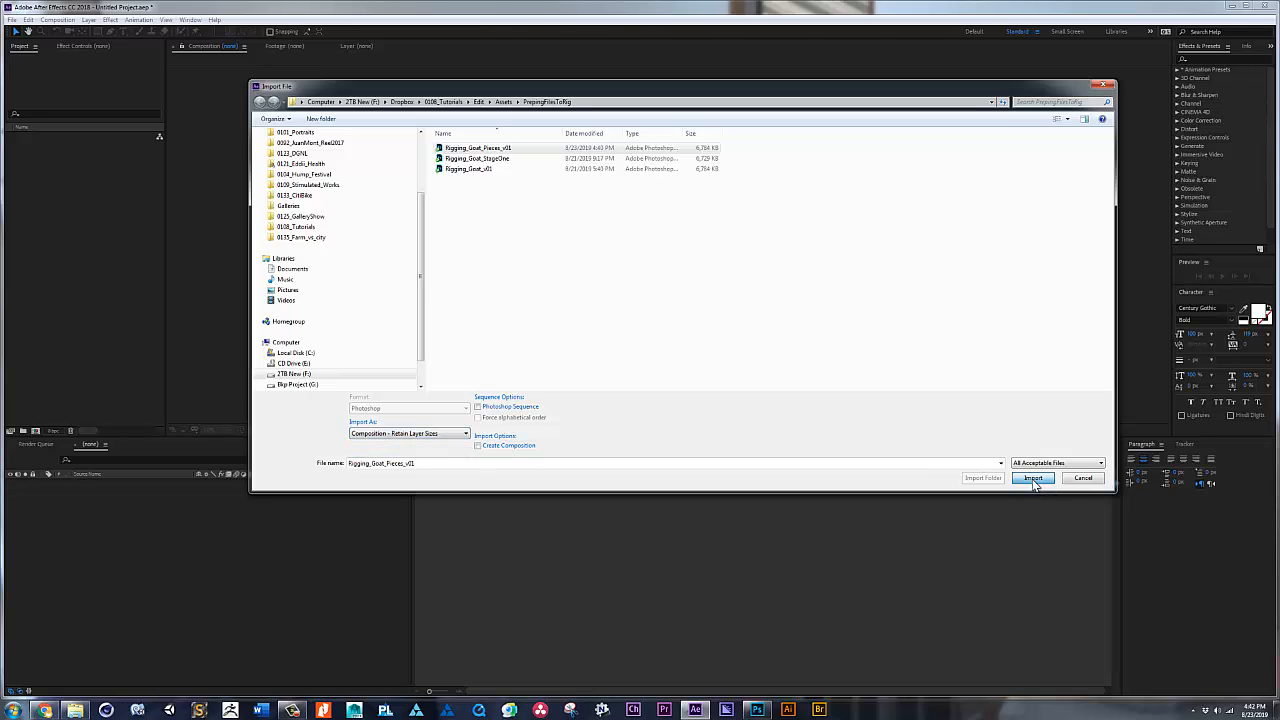
{"action": "left_click", "coordinate": [1032, 477]}
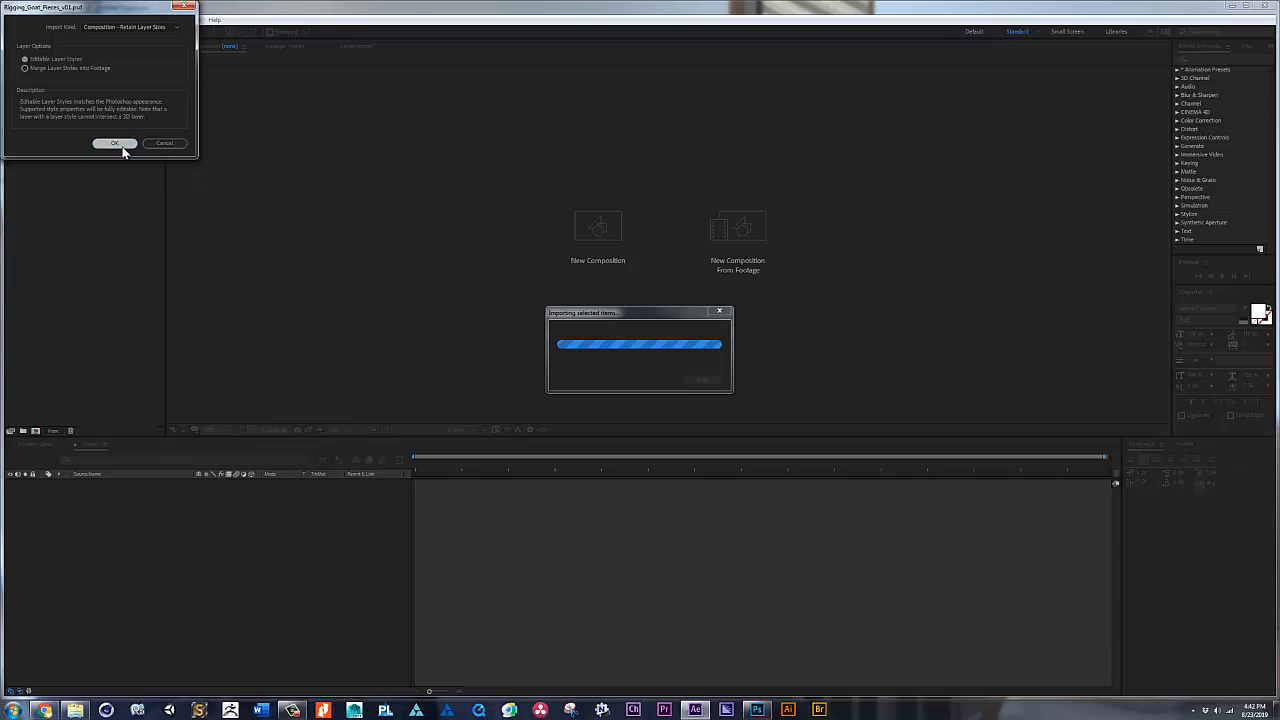
{"action": "left_click", "coordinate": [114, 143]}
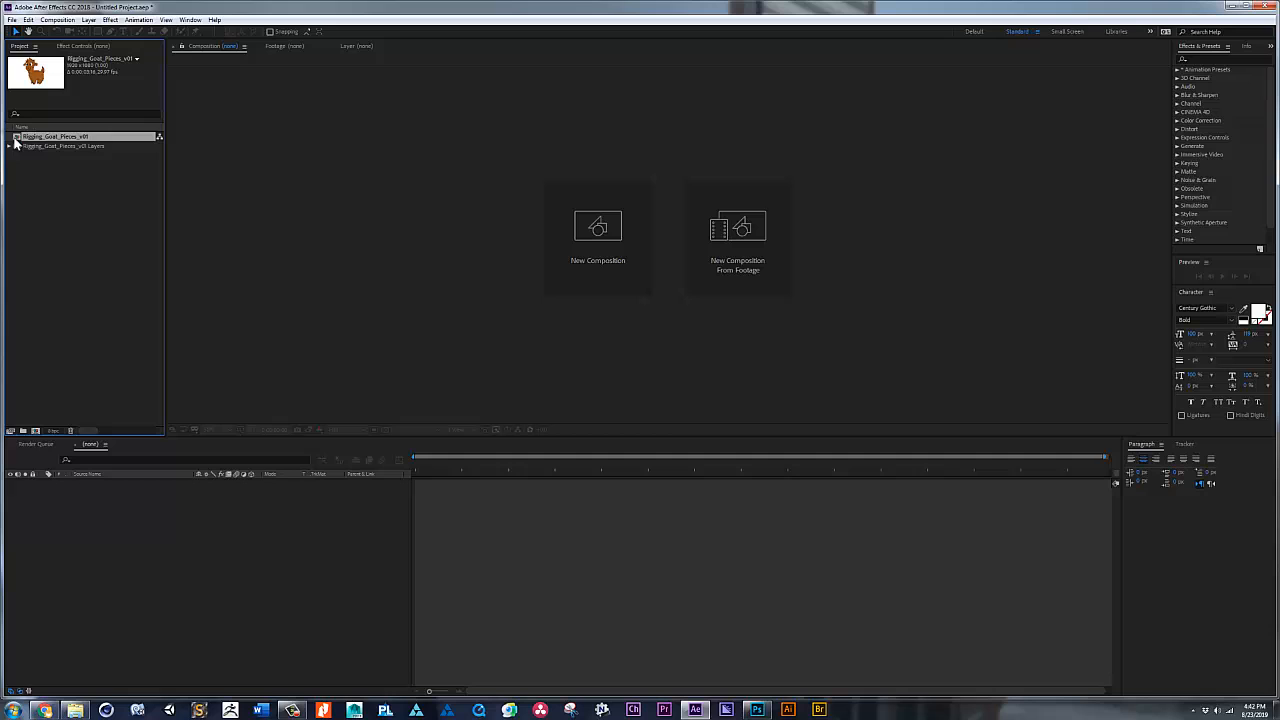
Open the goat composition, solo and select the front leg layer, and show the body pieces.
{"action": "double_click", "coordinate": [55, 136]}
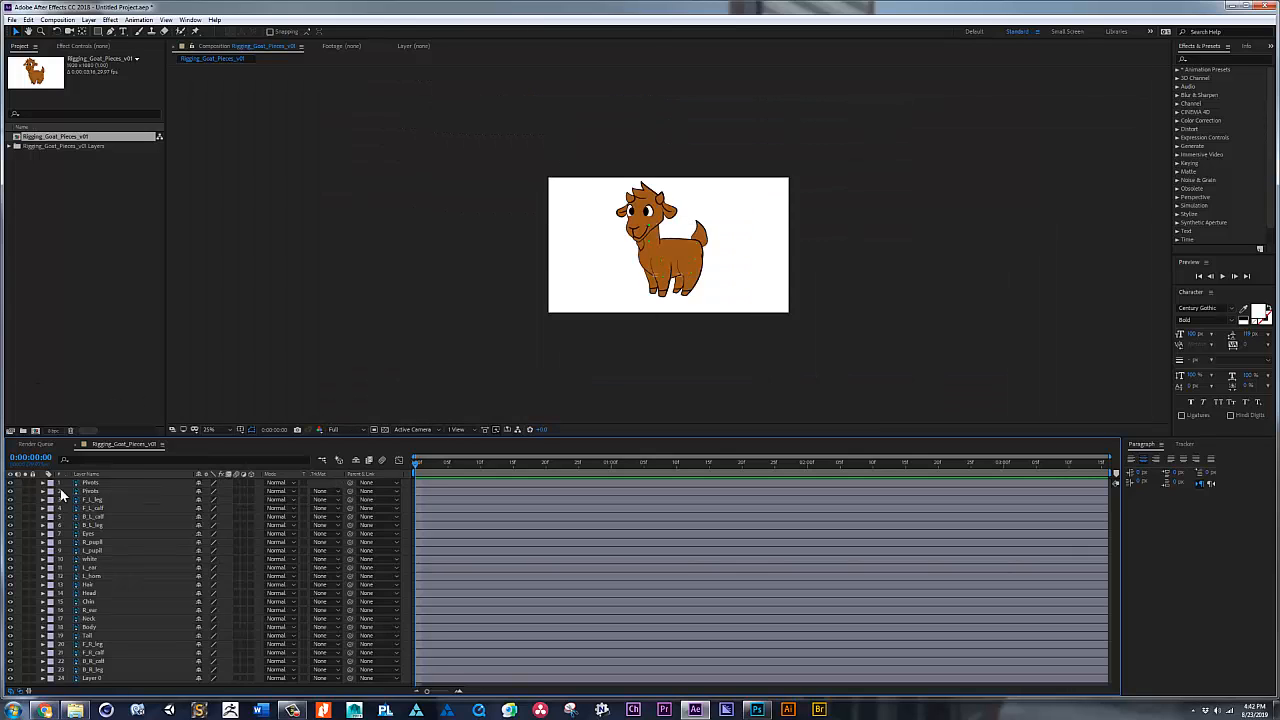
{"action": "left_click", "coordinate": [11, 483]}
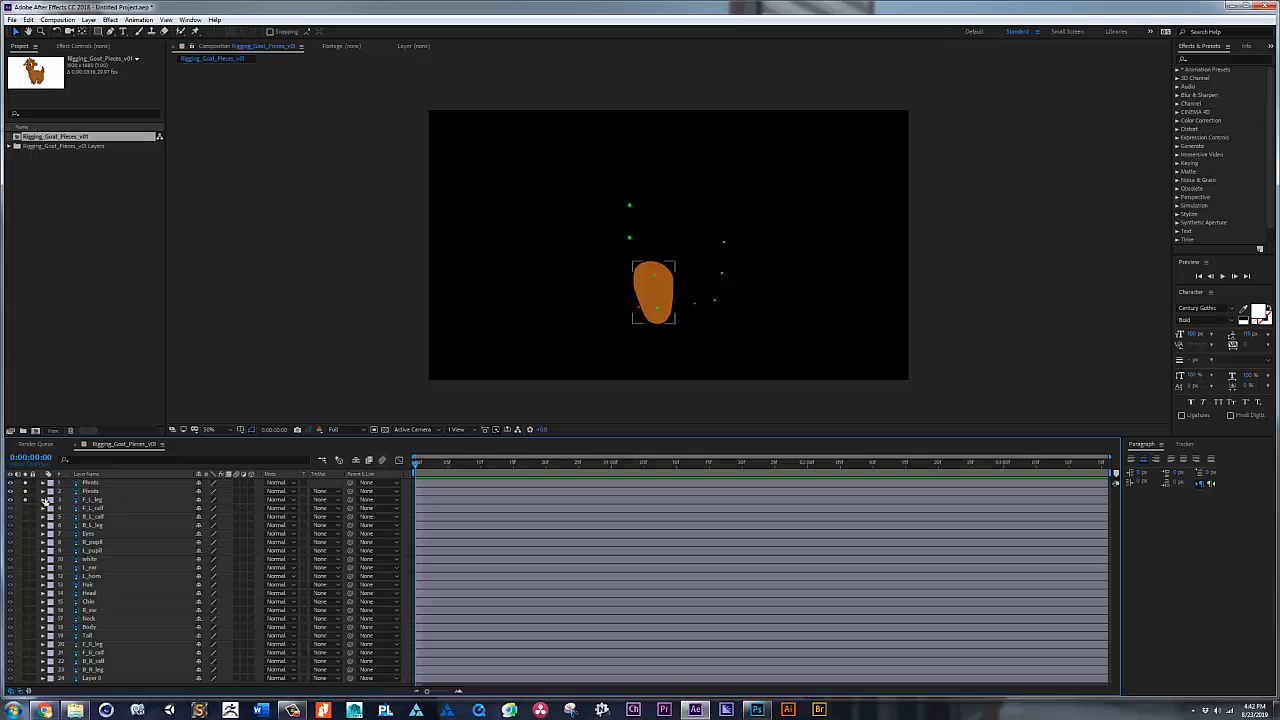
{"action": "left_click", "coordinate": [92, 500]}
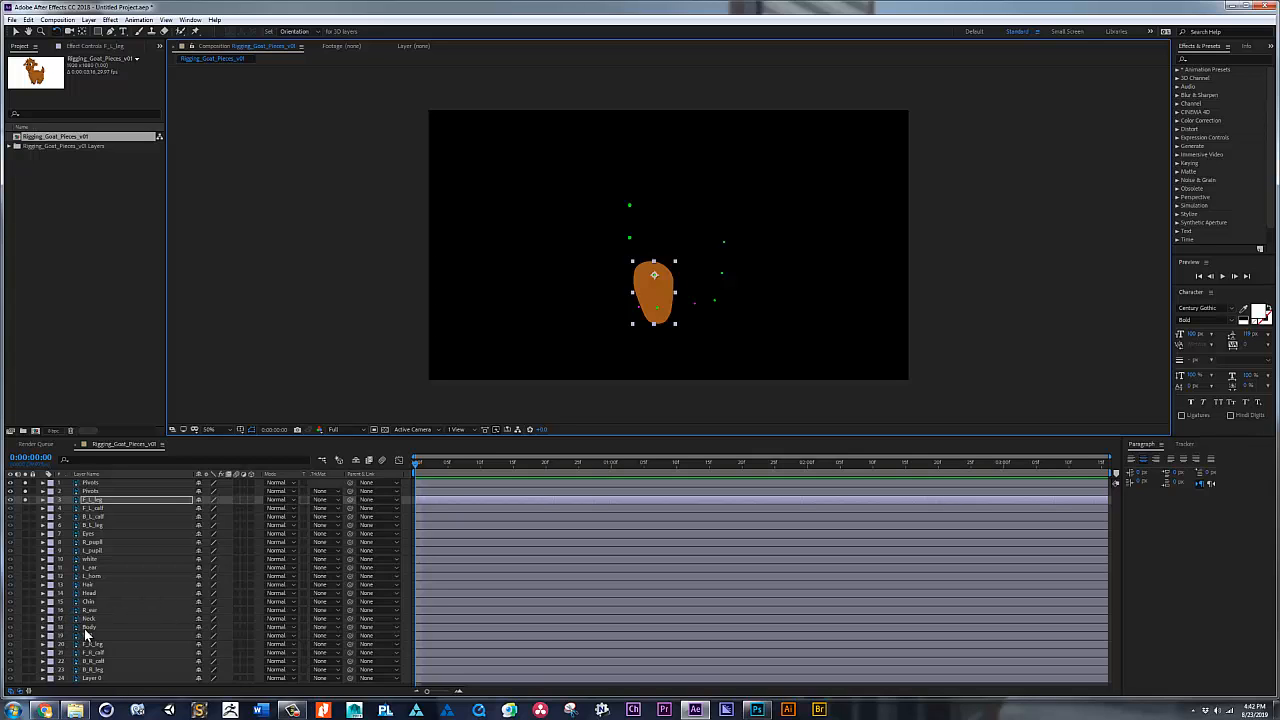
{"action": "left_click", "coordinate": [90, 627]}
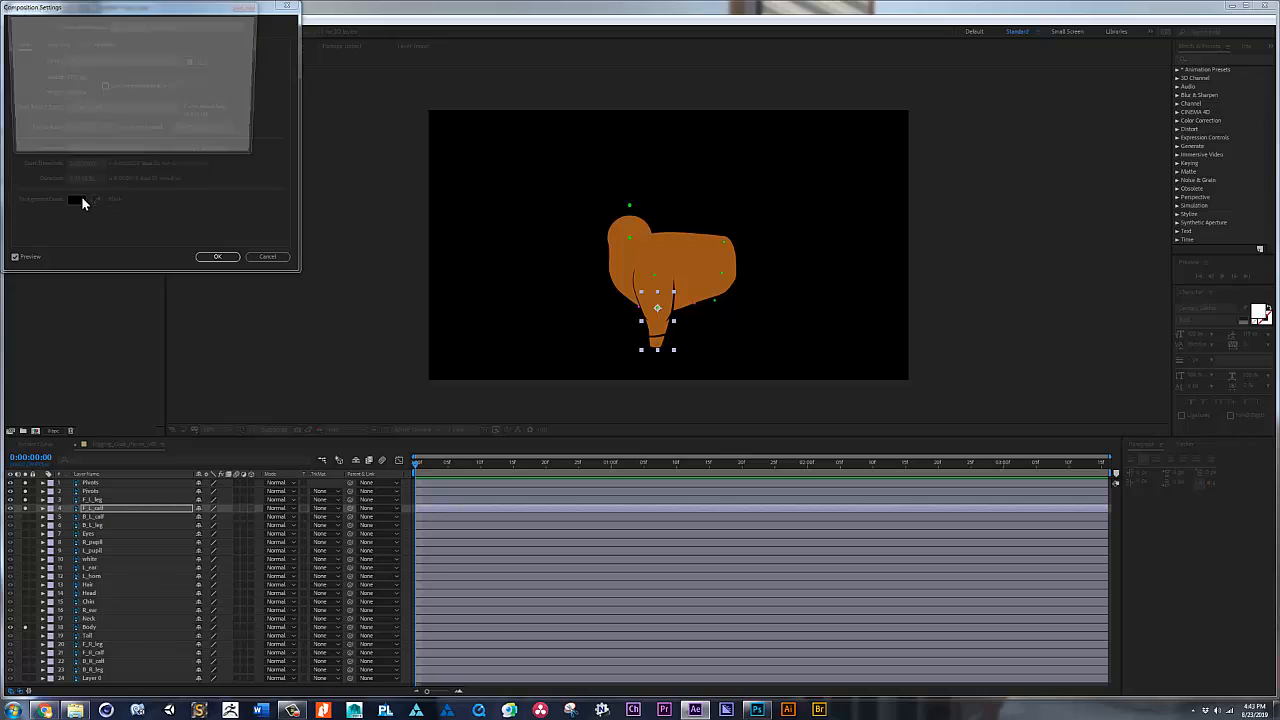
Set the composition's background colour to a light sky blue.
{"action": "left_click", "coordinate": [77, 199]}
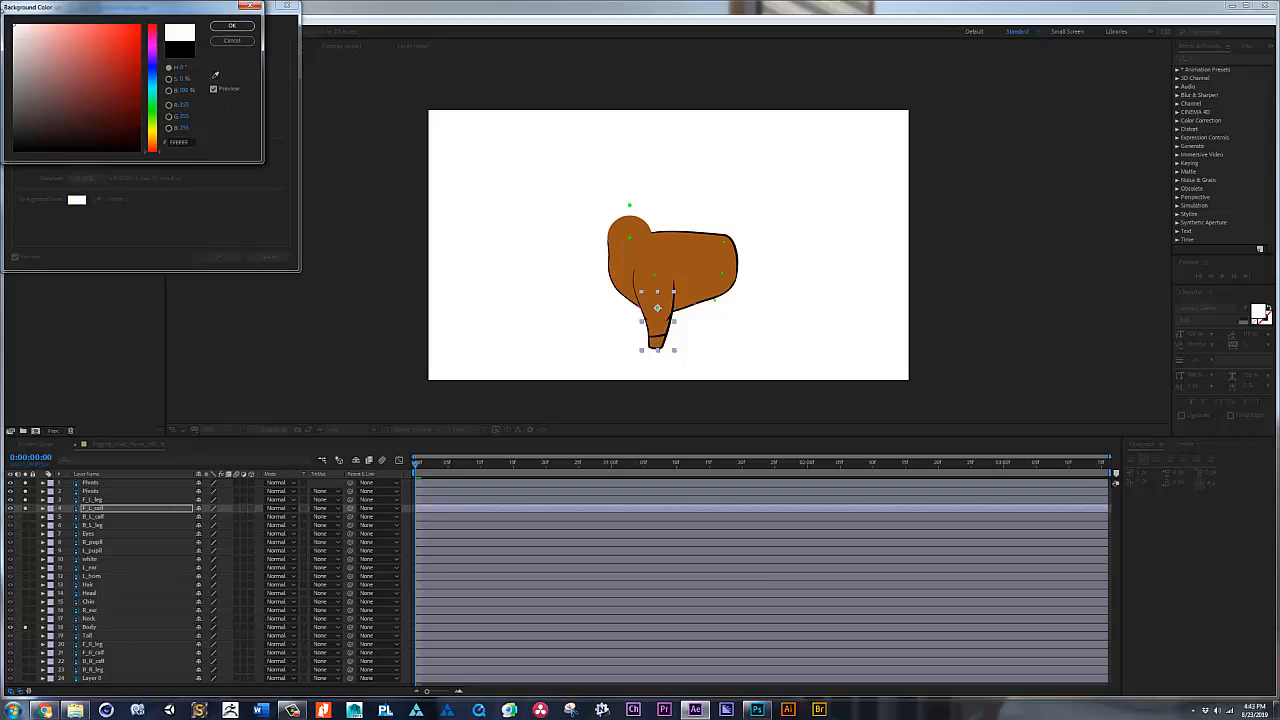
{"action": "left_click", "coordinate": [73, 40]}
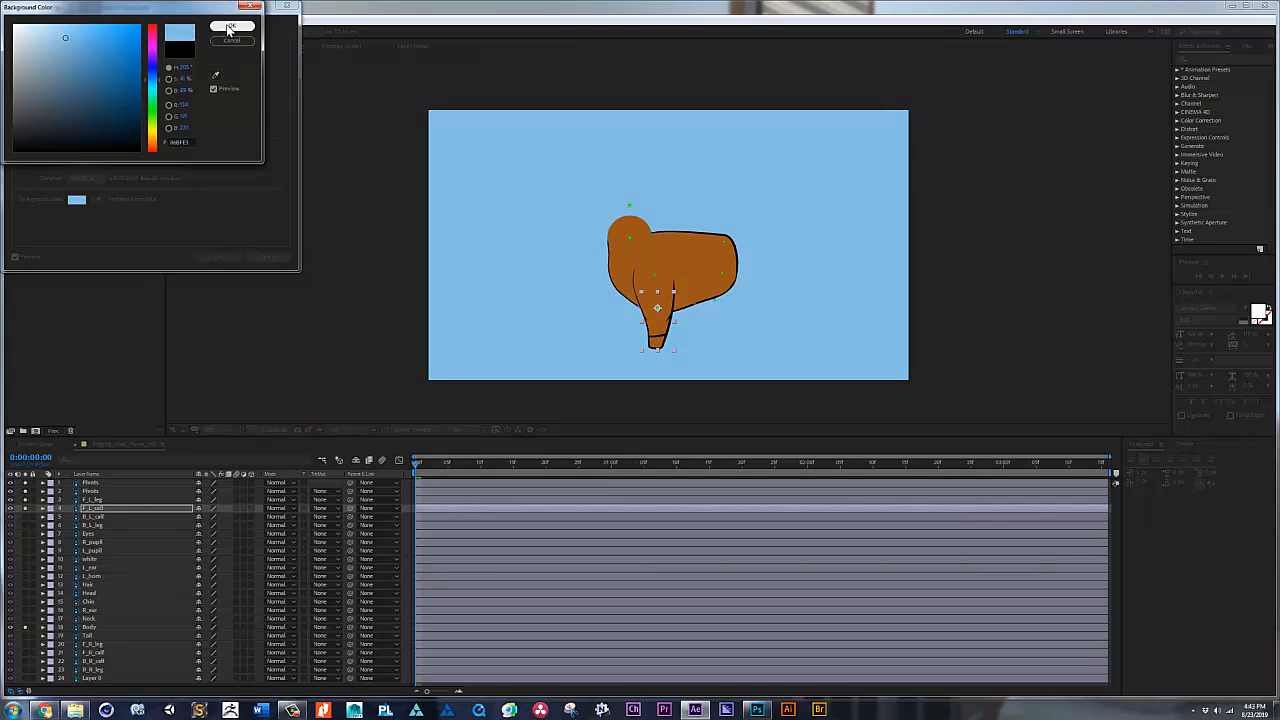
{"action": "left_click", "coordinate": [233, 26]}
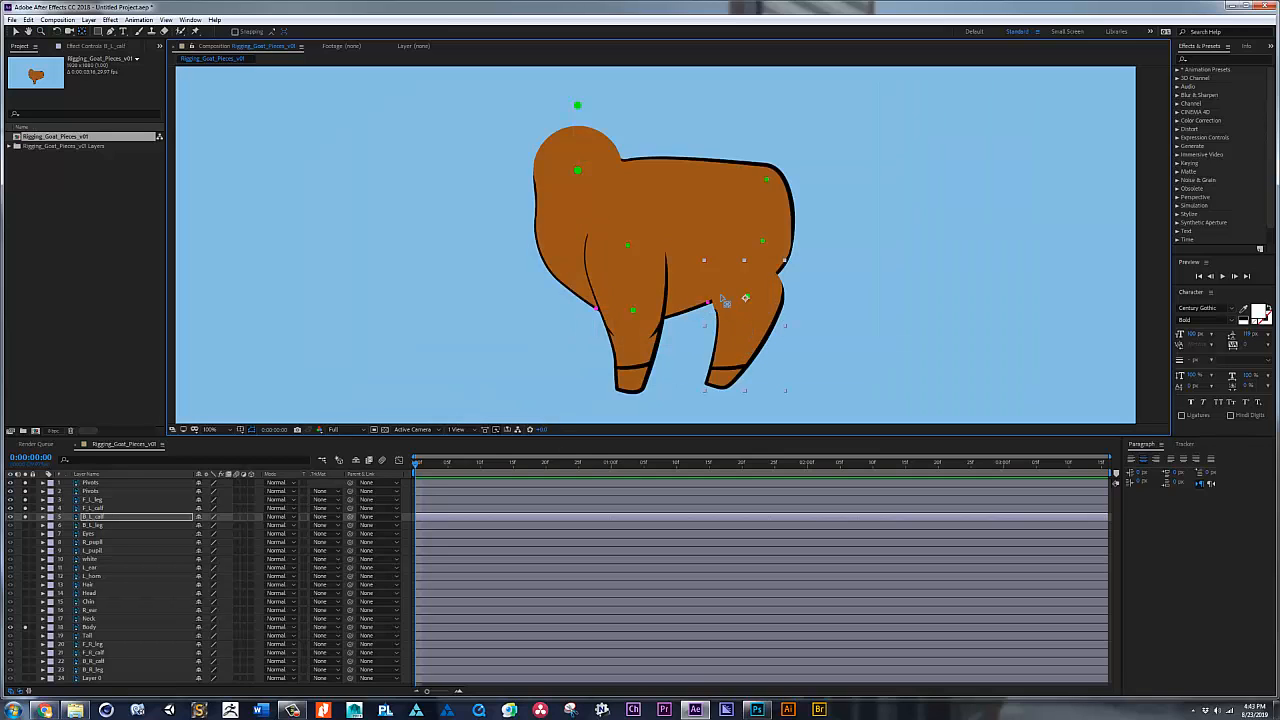
{"action": "mouse_move", "coordinate": [750, 300]}
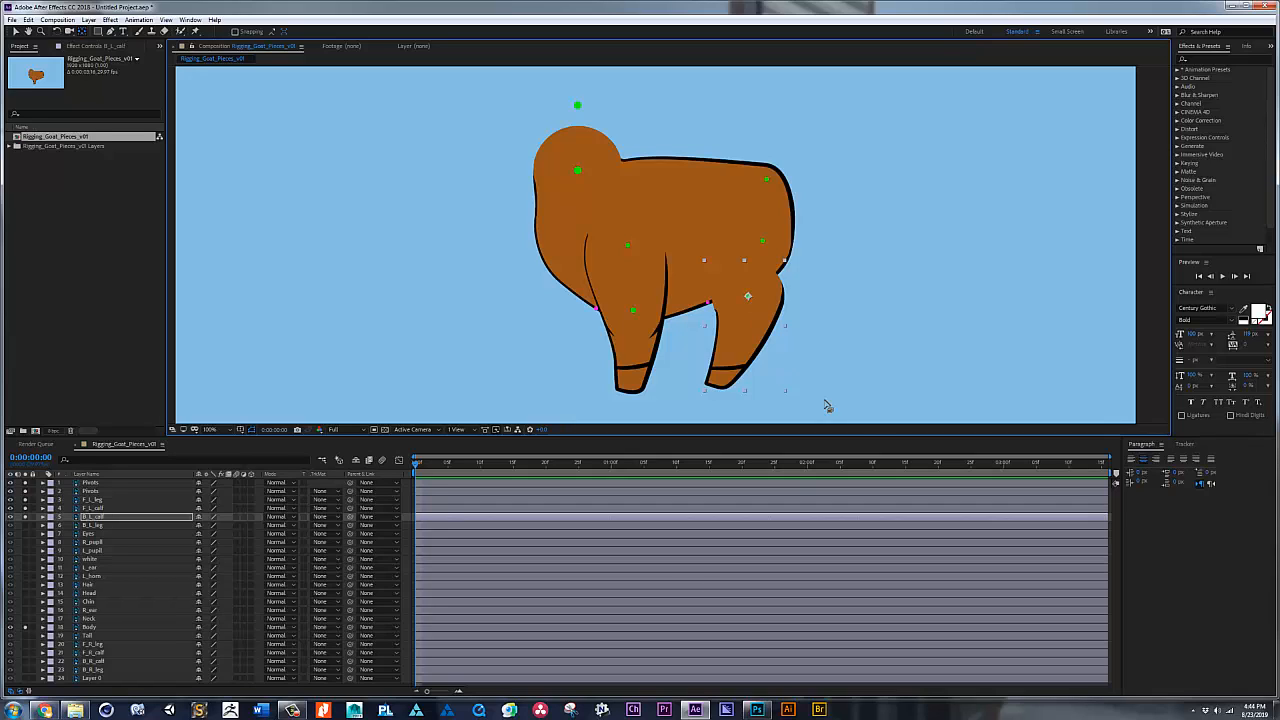
Select a leg layer and place its pivot point at the joint.
{"action": "left_click", "coordinate": [92, 525]}
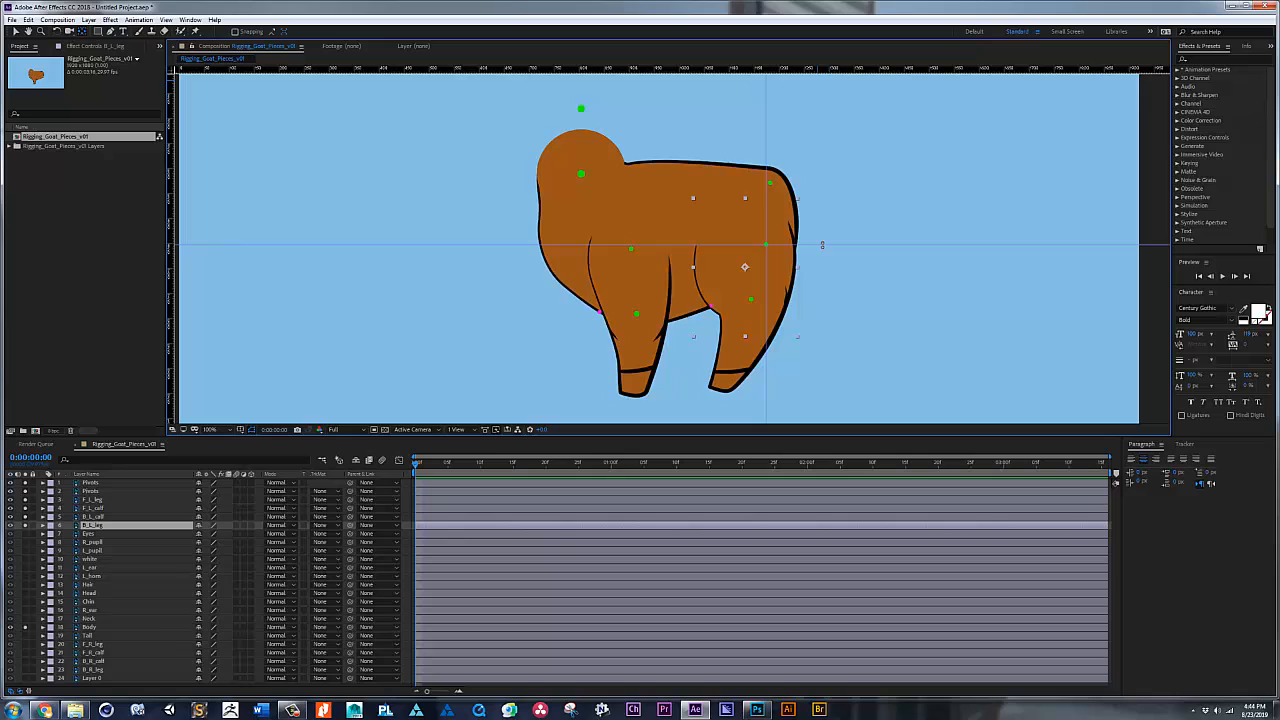
{"action": "right_click", "coordinate": [822, 247]}
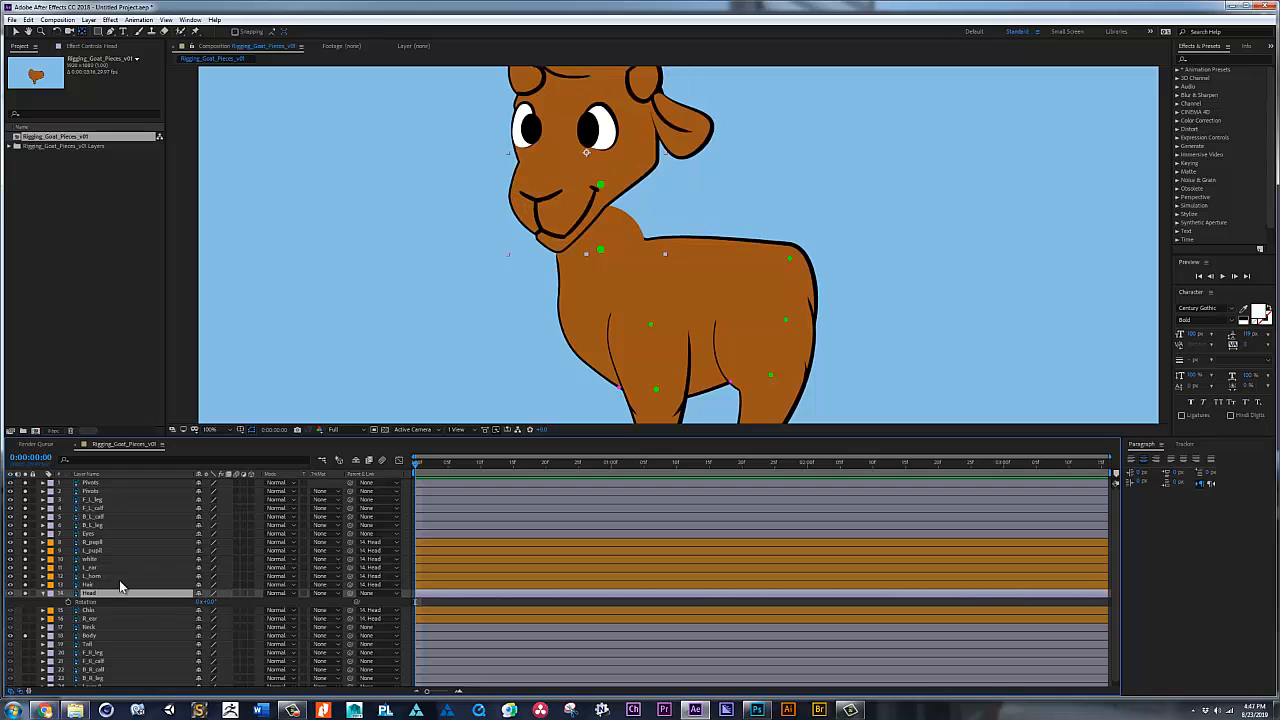
Parent the Eyes layer and the remaining facial layers to the Head layer.
{"action": "left_click", "coordinate": [88, 533]}
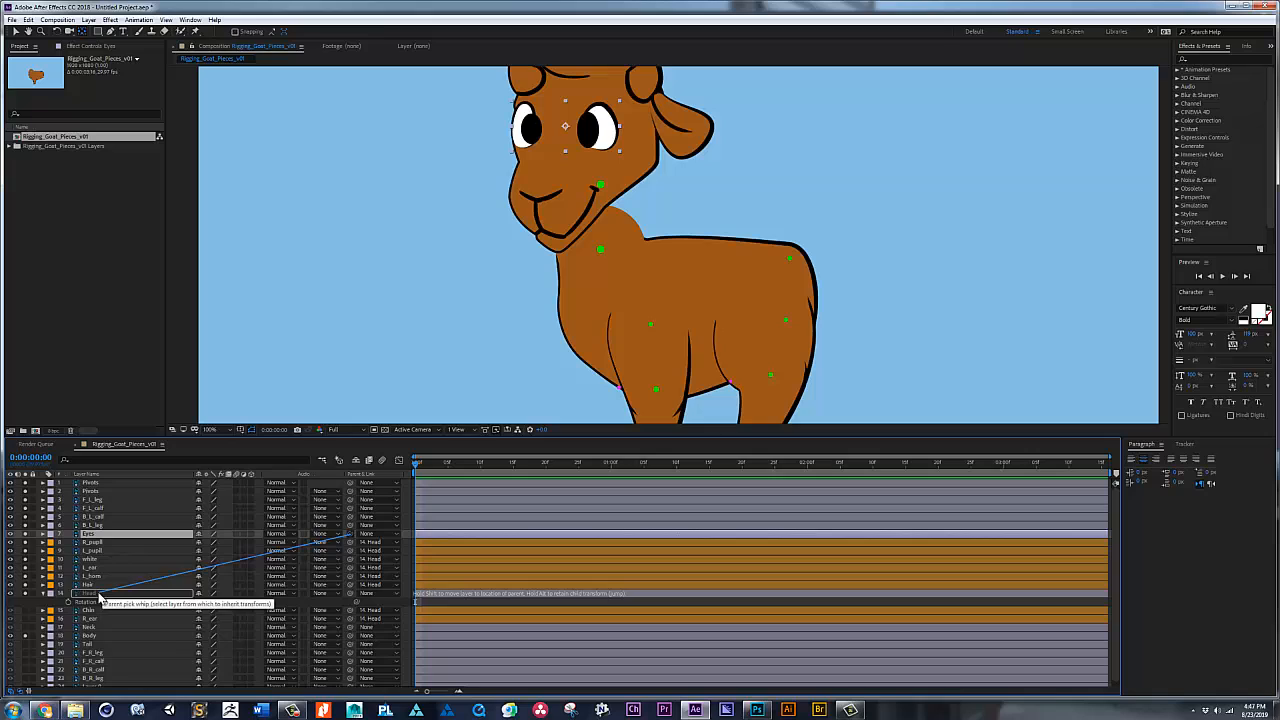
{"action": "left_click", "coordinate": [44, 533]}
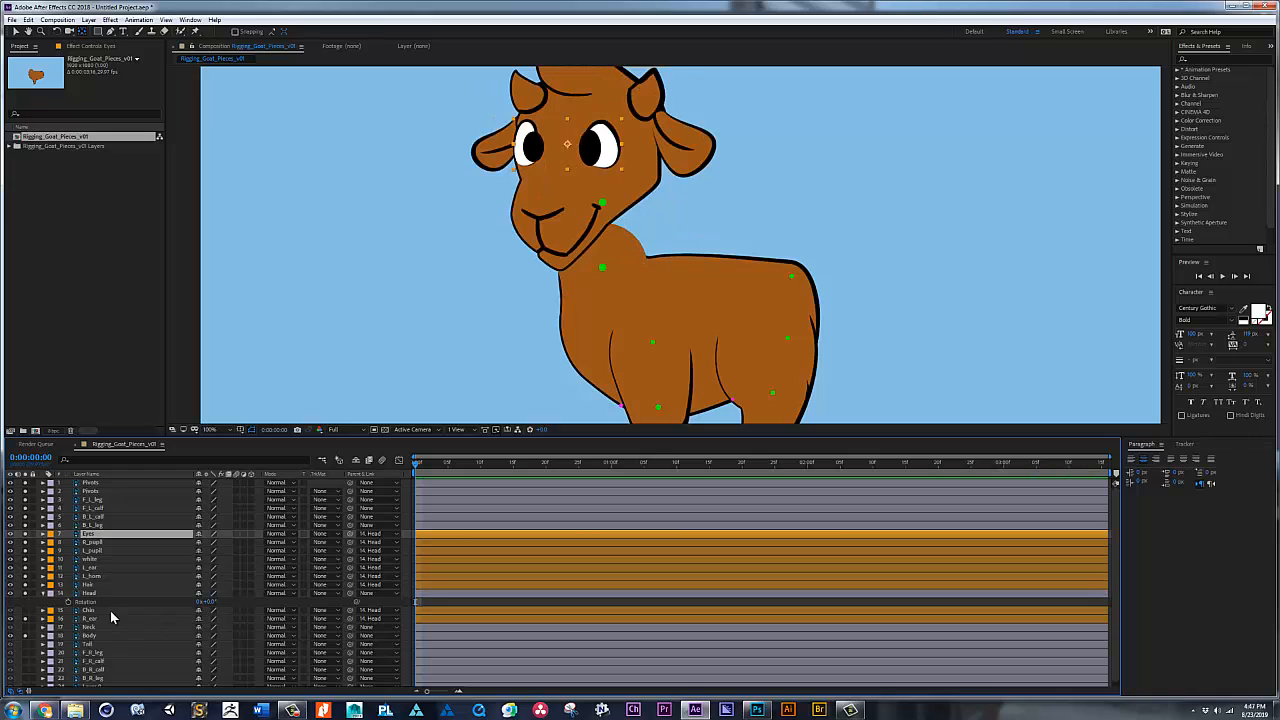
{"action": "left_click", "coordinate": [90, 593]}
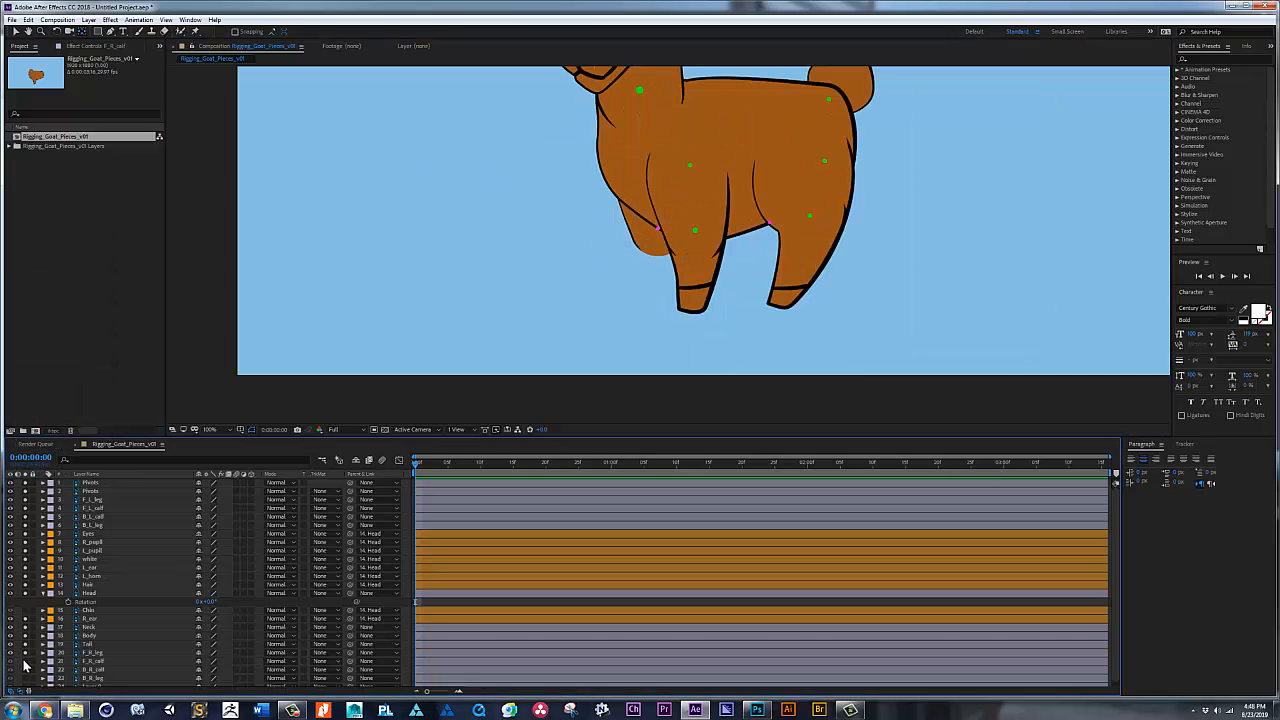
Turn off the solo switches so every goat piece shows again.
{"action": "left_click", "coordinate": [90, 661]}
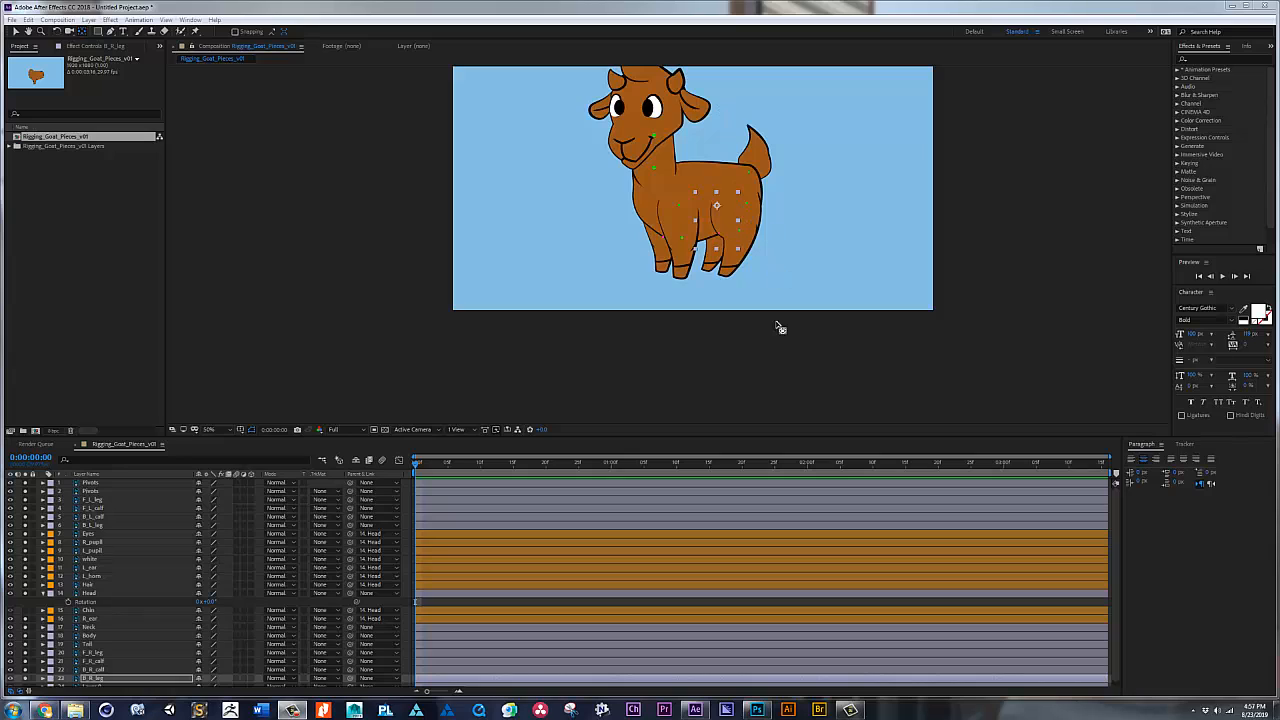
{"action": "mouse_move", "coordinate": [98, 687]}
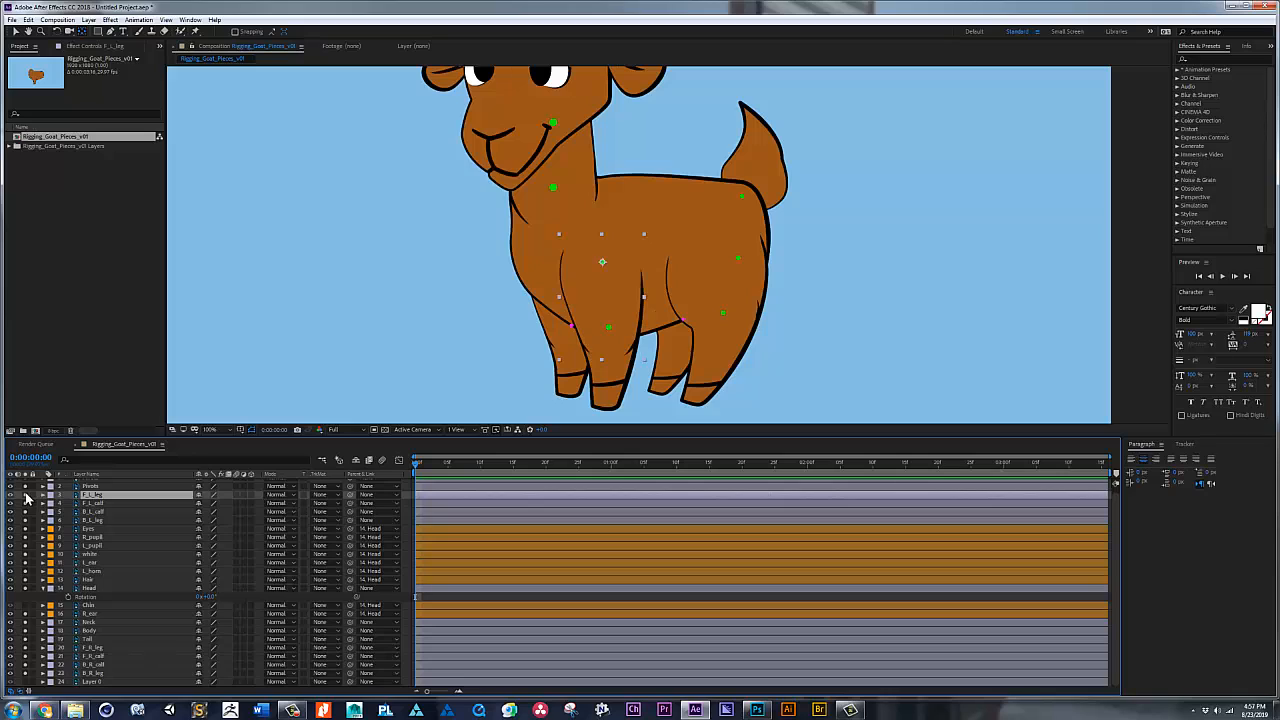
Select the front left leg layer to start parenting the calves.
{"action": "left_click", "coordinate": [93, 494]}
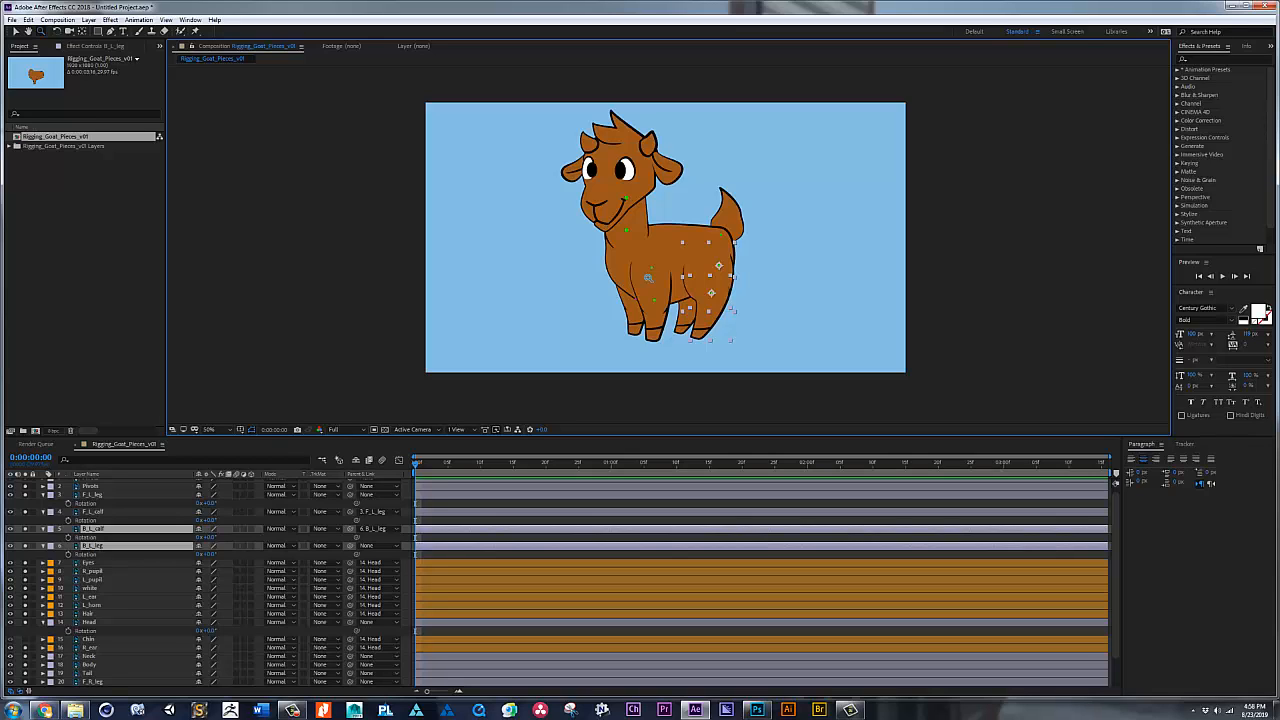
{"action": "mouse_move", "coordinate": [622, 347]}
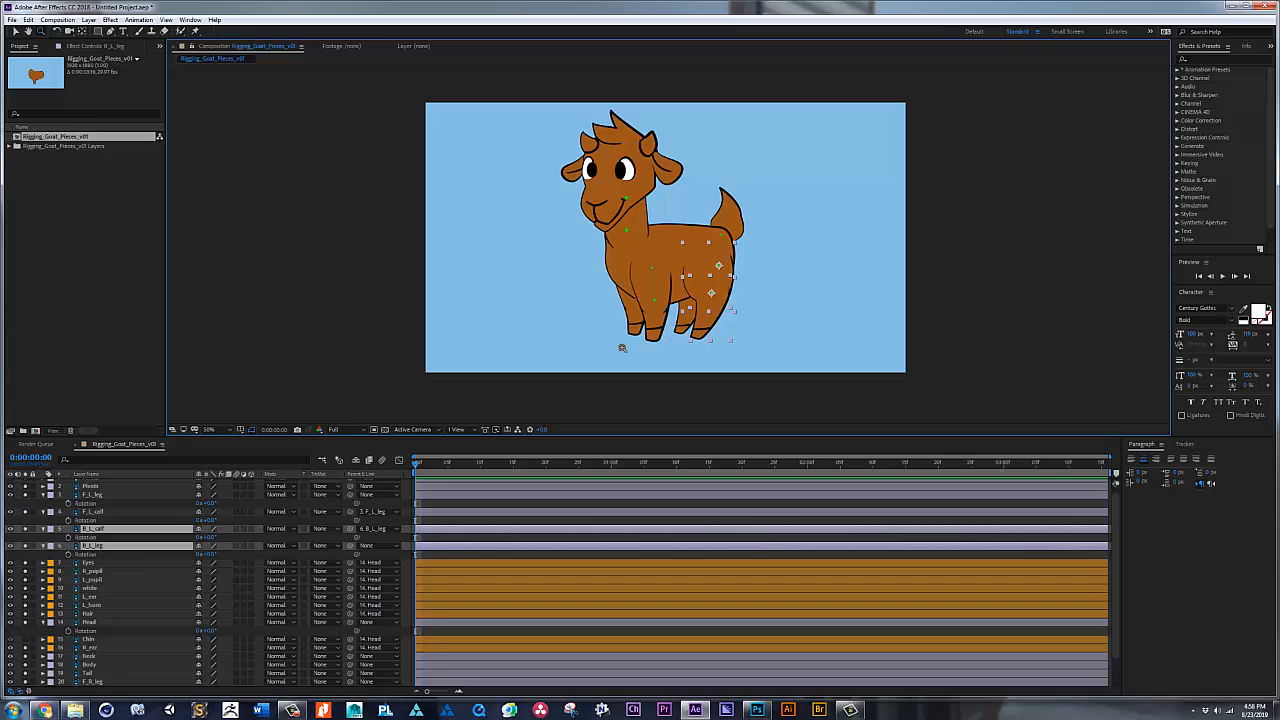